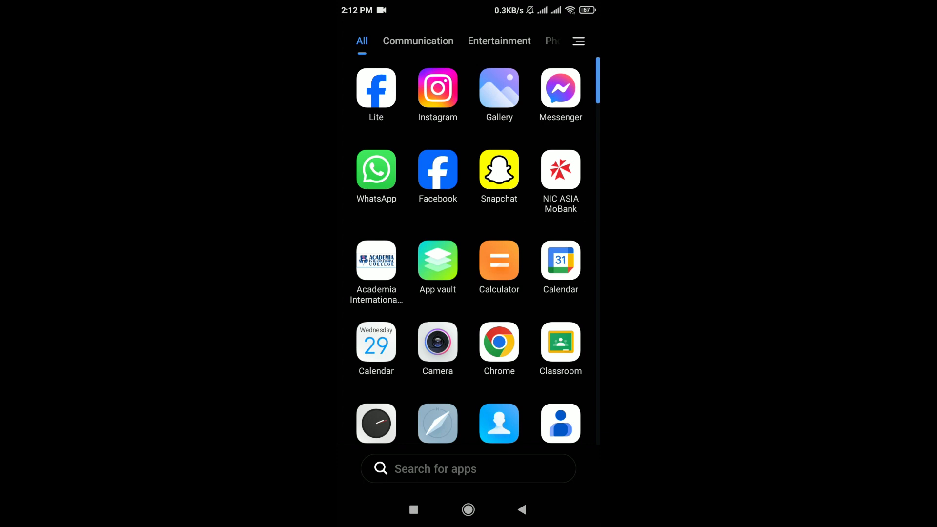
# - Go from Settings through Apps to Manage apps and select WhatsApp's App info page
pyautogui.scroll(-3)
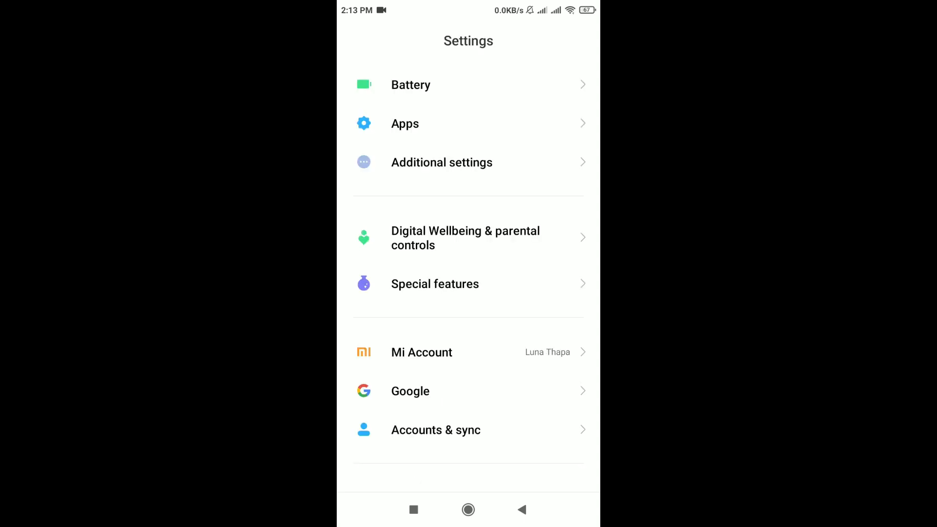
pyautogui.click(405, 124)
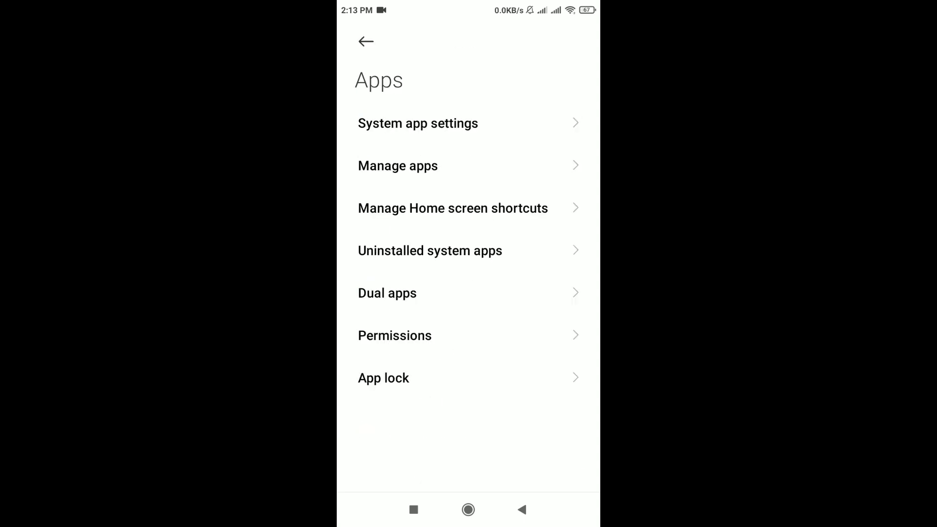
pyautogui.click(398, 166)
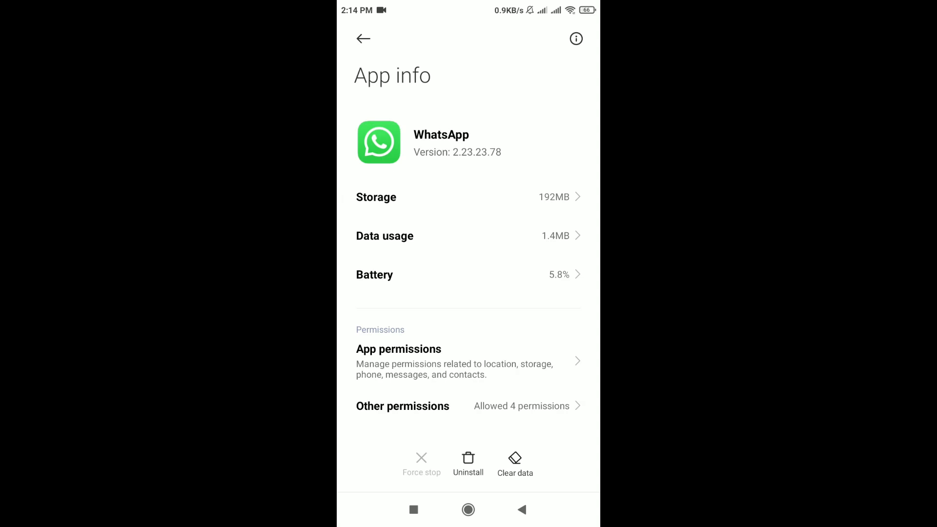
# - Check WhatsApp's storage and cache usage, then return to the full app drawer
pyautogui.click(468, 197)
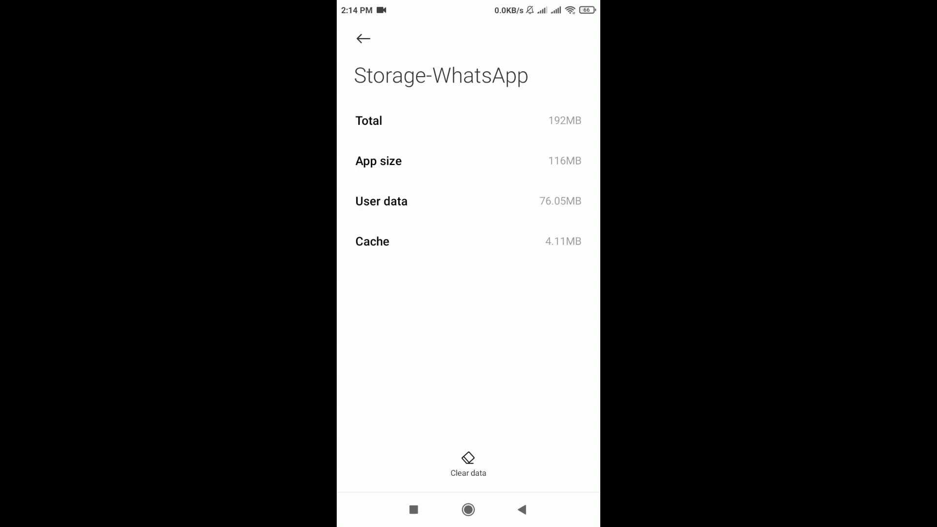
pyautogui.click(469, 464)
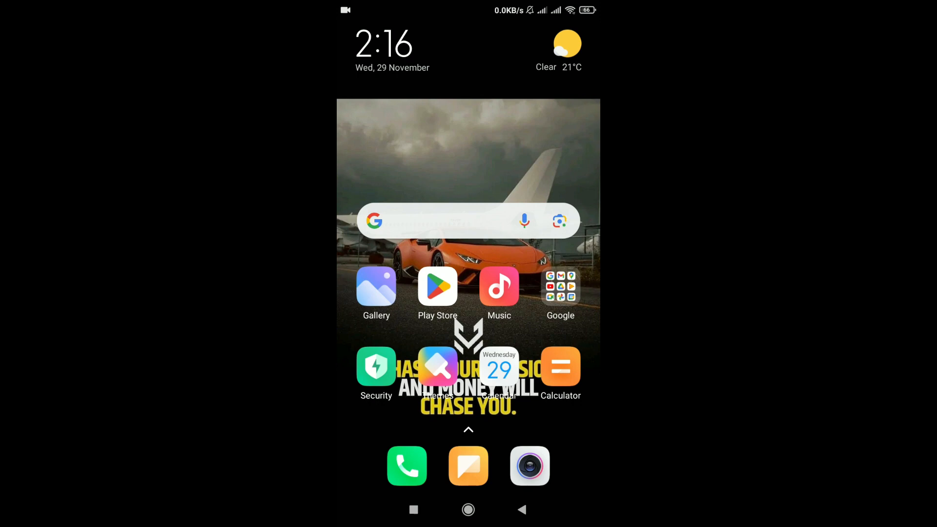
pyautogui.scroll(3)
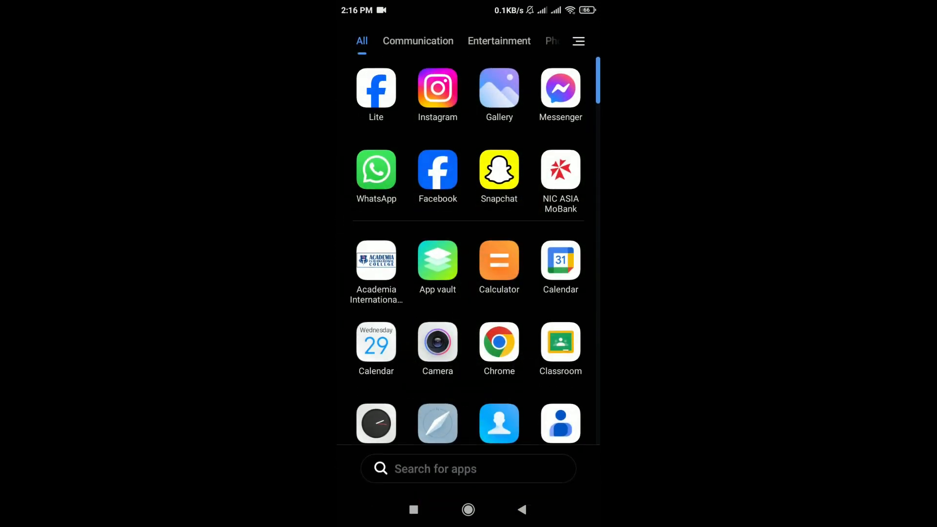